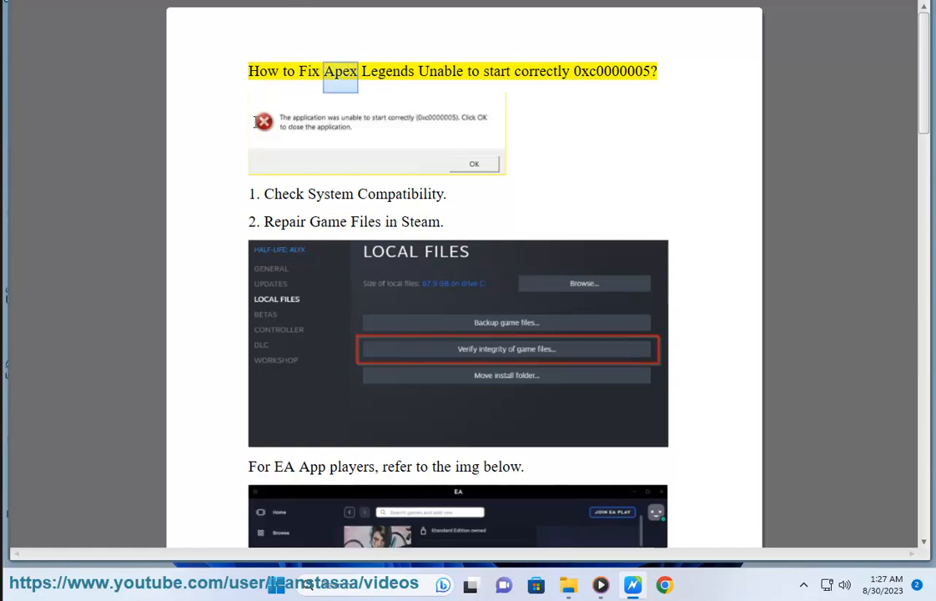
Step: Scroll the guide down to fix 3, Refresh EasyAntiCheat Service, ahead of launching Services
double_click(611, 70)
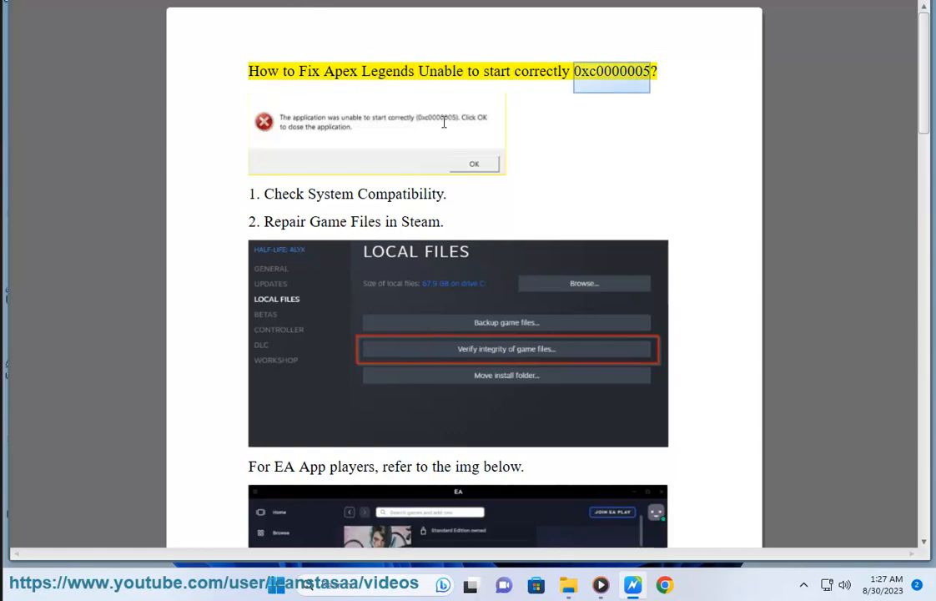
mouse_move(425, 113)
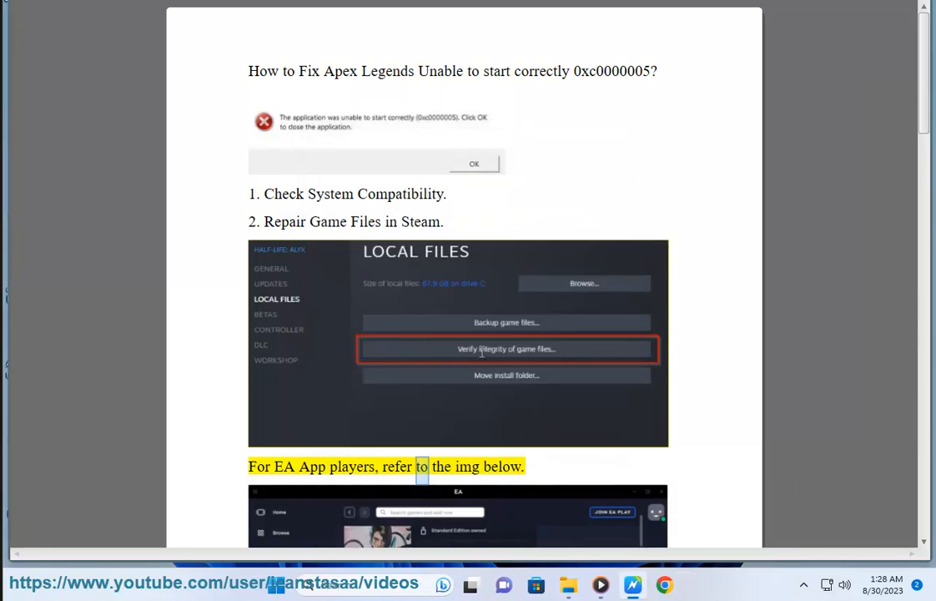
scroll(down, 3)
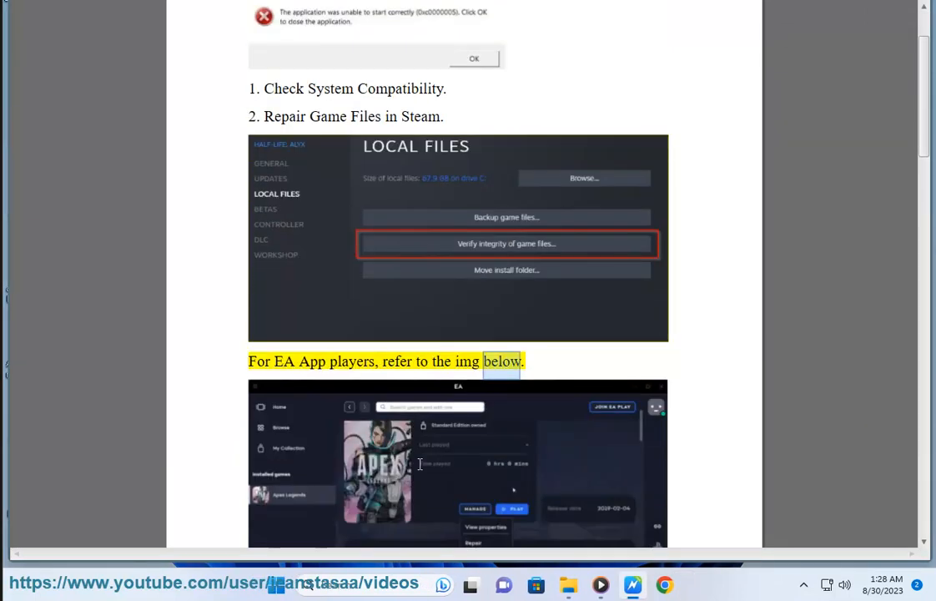
scroll(down, 3)
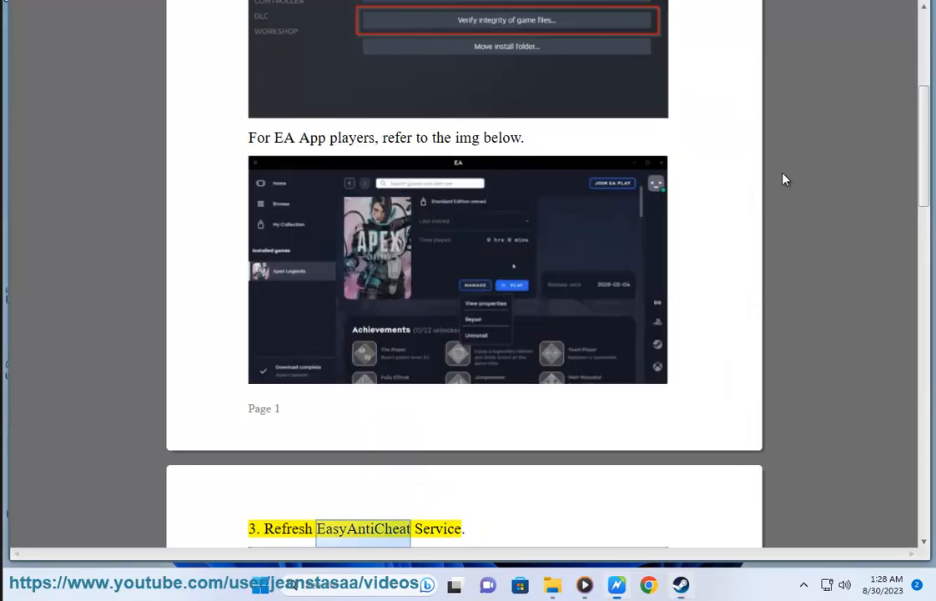
scroll(down, 3)
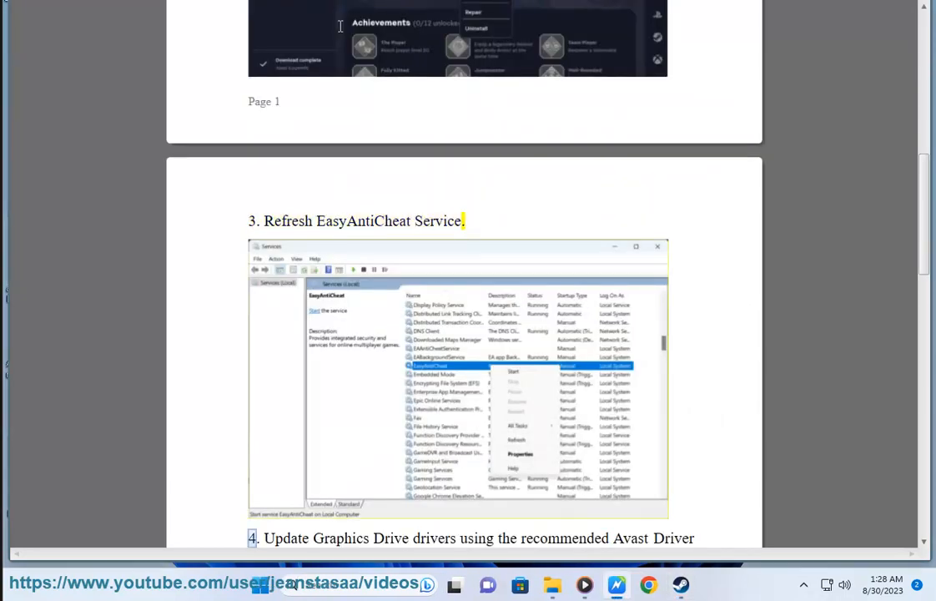
scroll(up, 3)
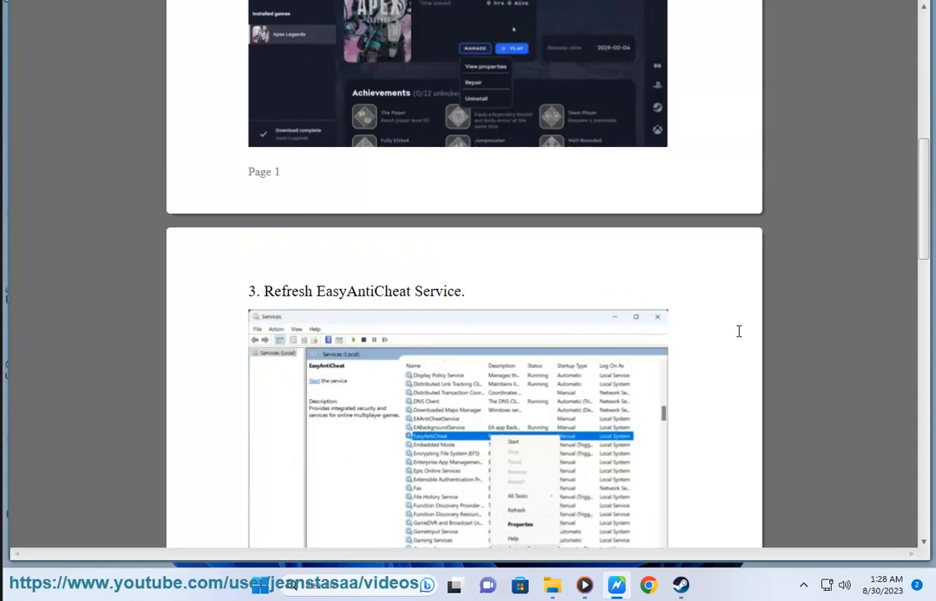
scroll(up, 3)
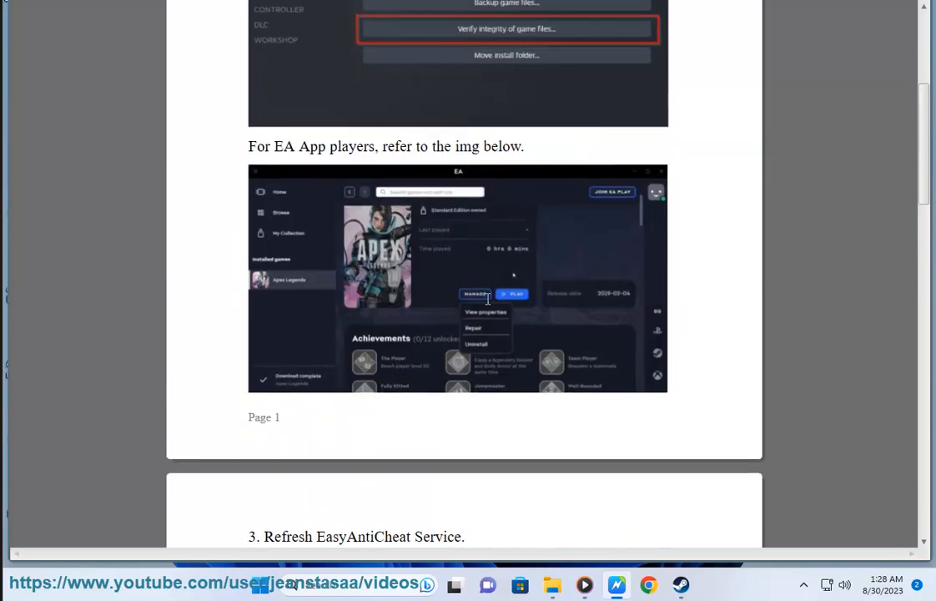
mouse_move(487, 331)
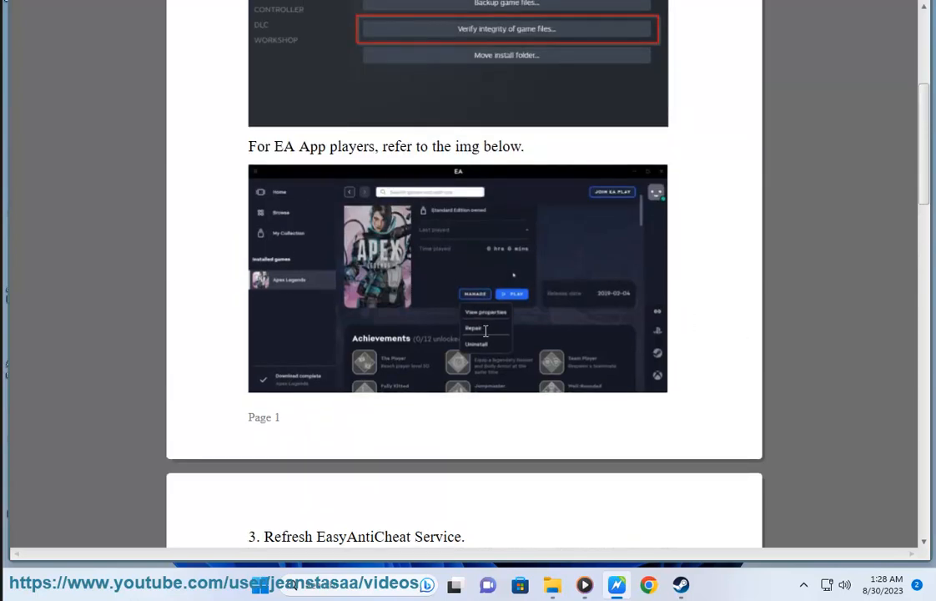
scroll(down, 3)
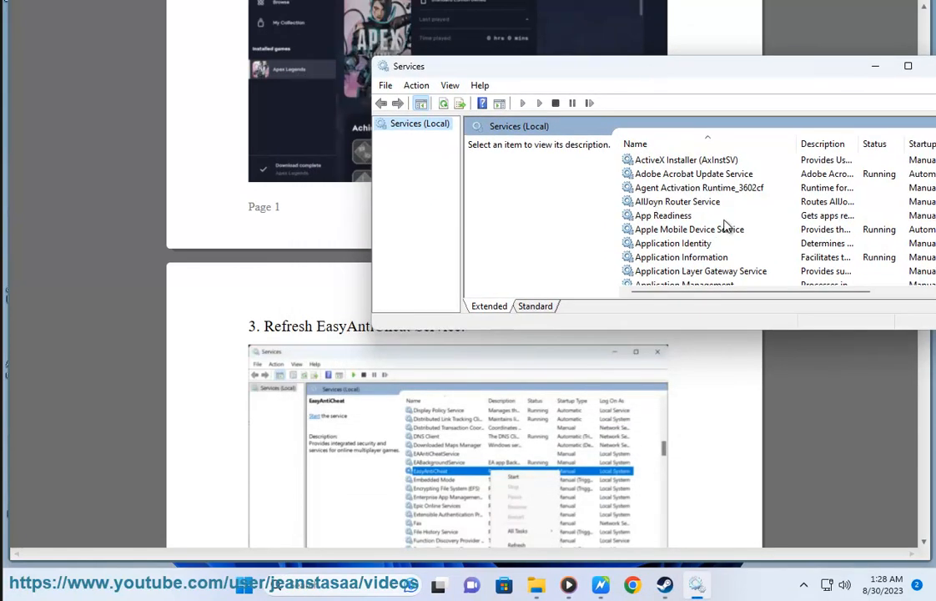
Step: Select the EABackgroundService entry in Services and bring up its context options
click(676, 160)
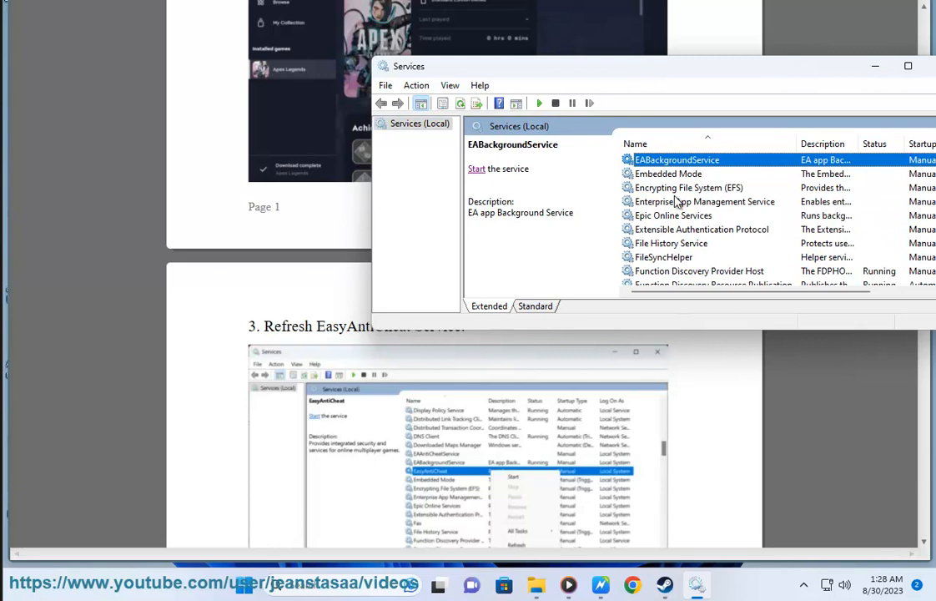
mouse_move(391, 479)
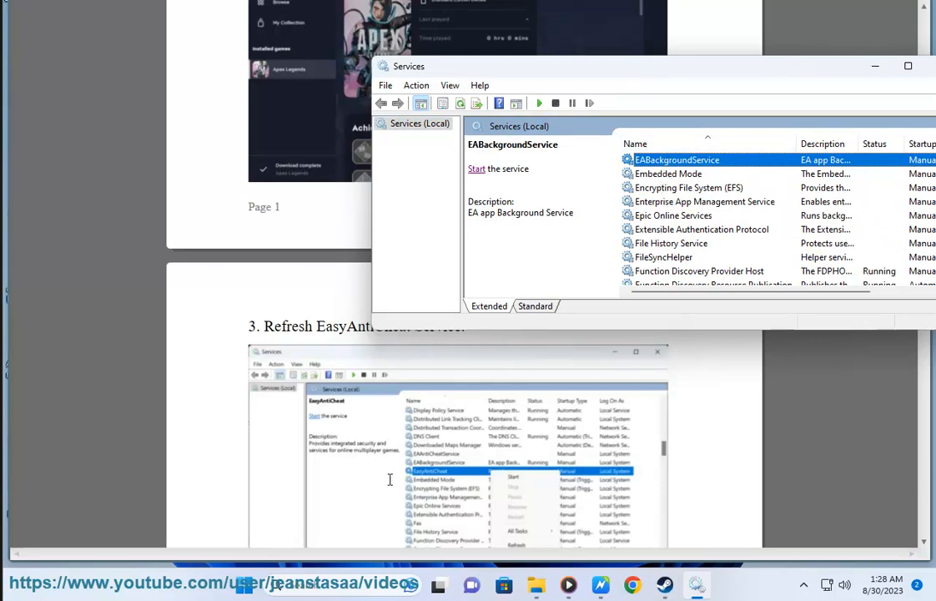
right_click(677, 160)
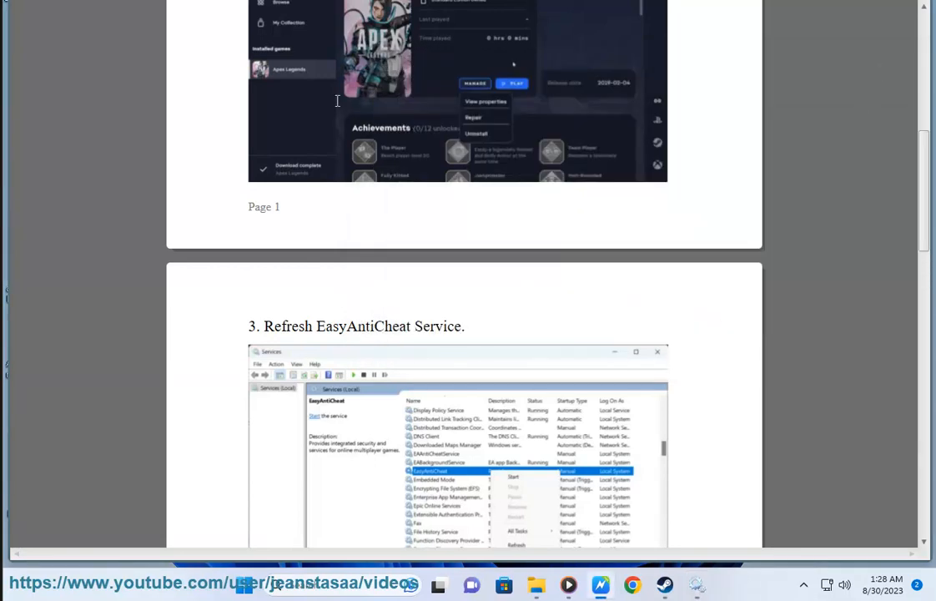
Step: Scroll to fix 4, launch Avast Driver Updater for a scan, then dismiss its window
scroll(down, 3)
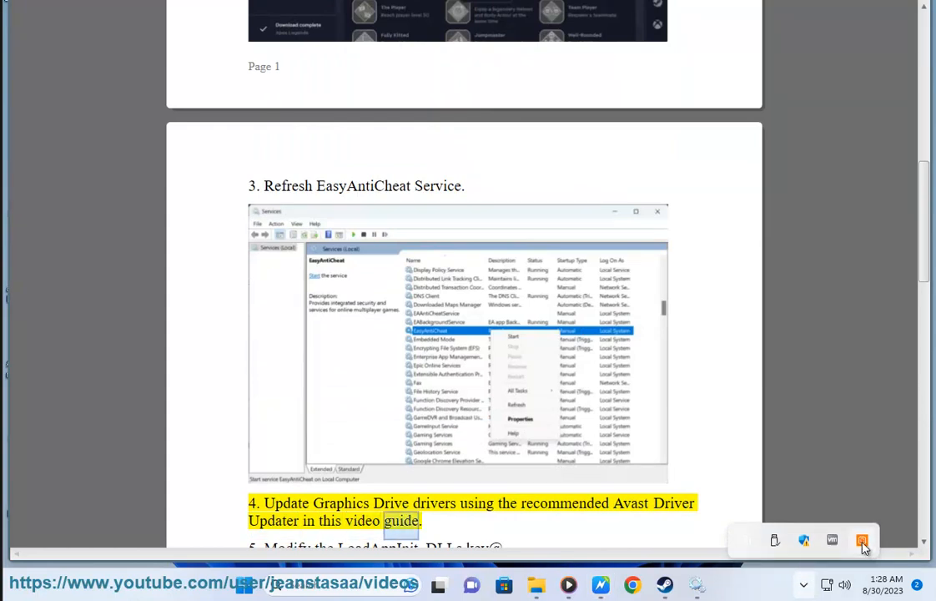
click(861, 540)
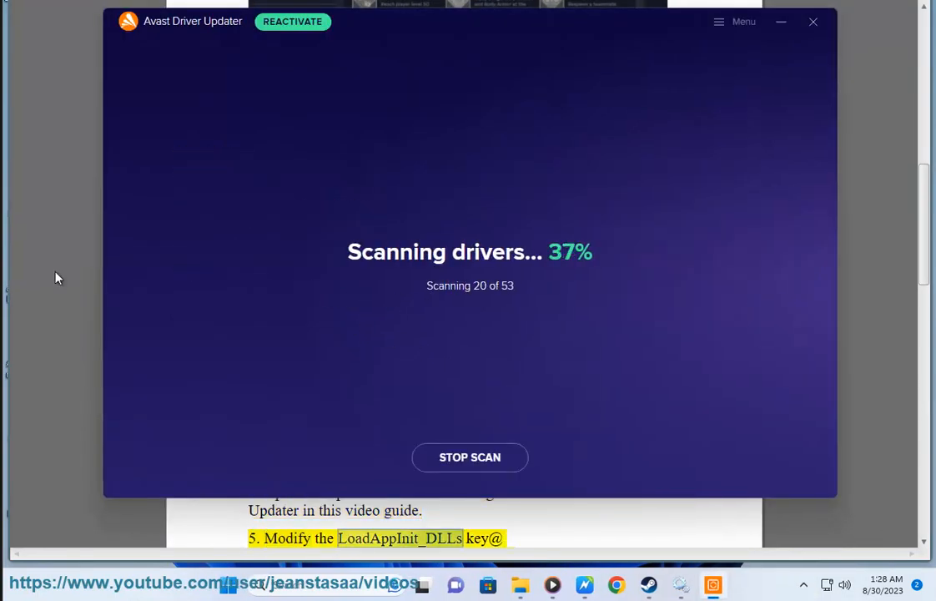
click(813, 22)
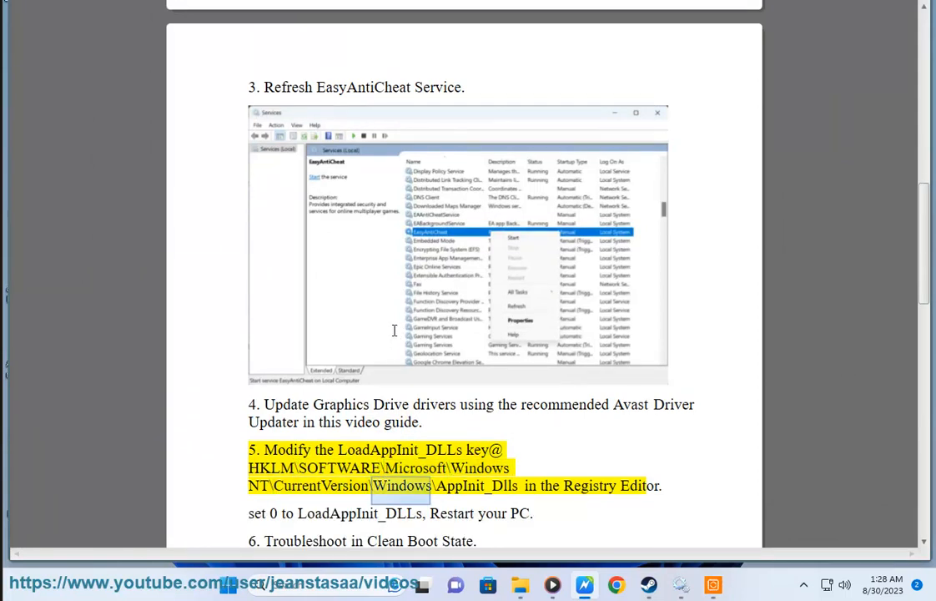
Step: Select the LoadAppInit_DLLs registry path in fix 5 for use in Registry Editor
double_click(591, 486)
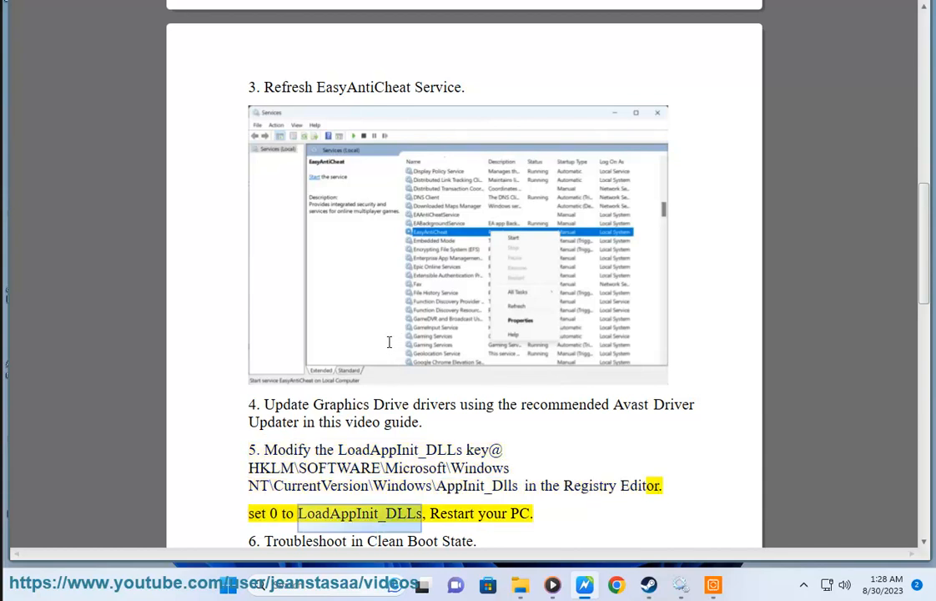
scroll(up, 3)
text(HKLM\SOFTWARE\Microsoft\Windows NT\CurrentVersion\Windows\)
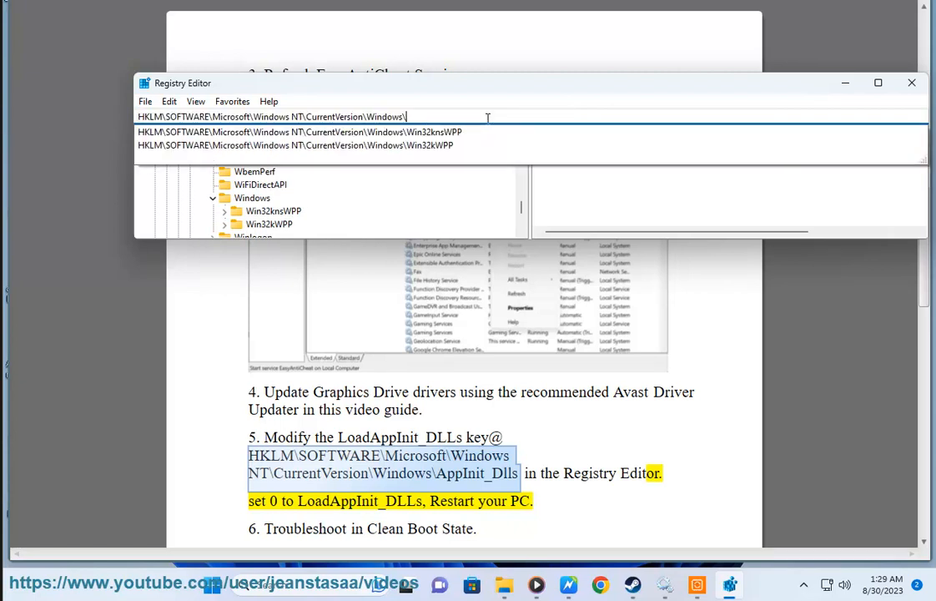
Step: Create a new key under Windows named AppInit_Dlls and pick the LoadAppInit_DLLs name from the guide
right_click(252, 197)
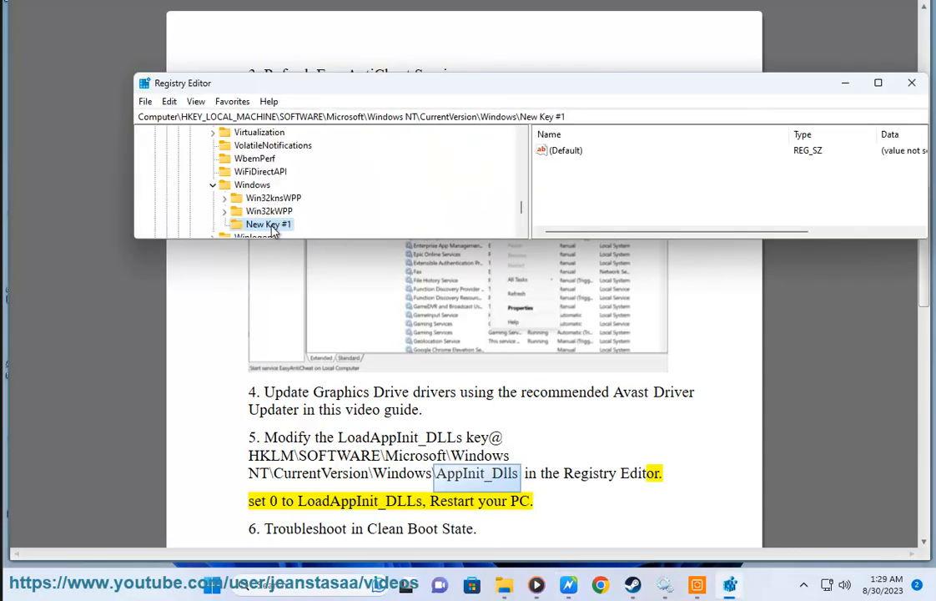
text(AppInit_Dlls)
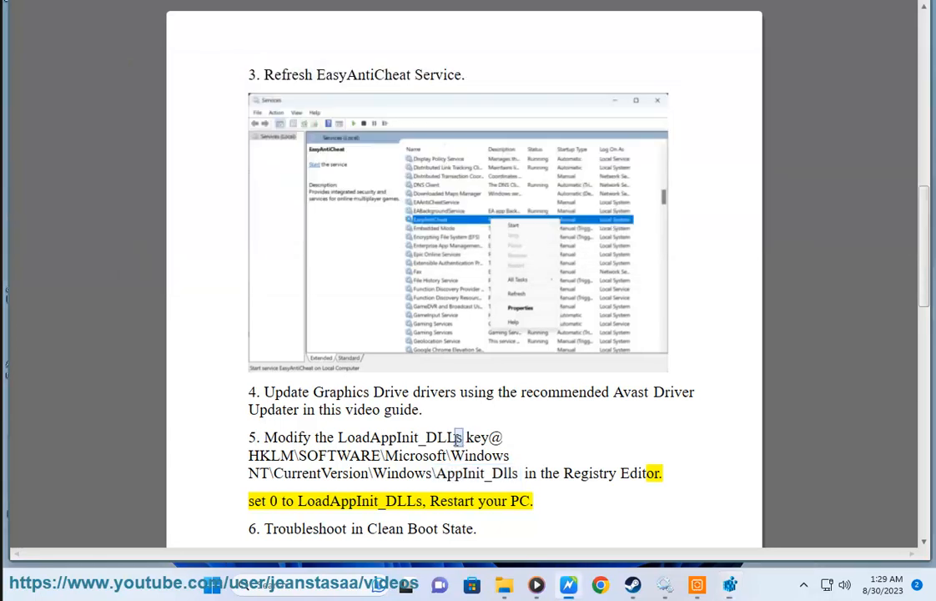
double_click(400, 437)
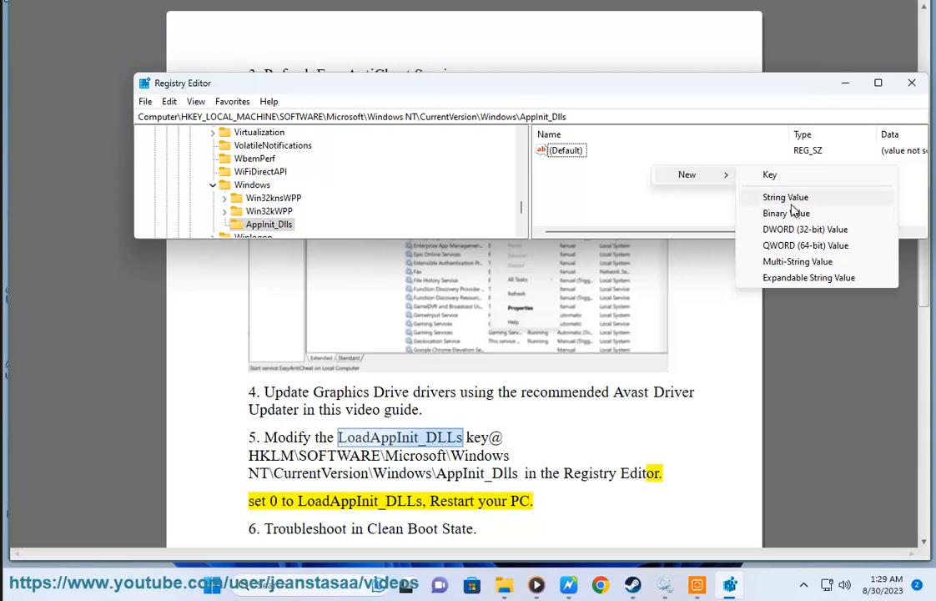
Step: Add a LoadAppInit_DLLs DWORD value, confirm its data stays 0, then switch to a new Chrome tab
click(805, 229)
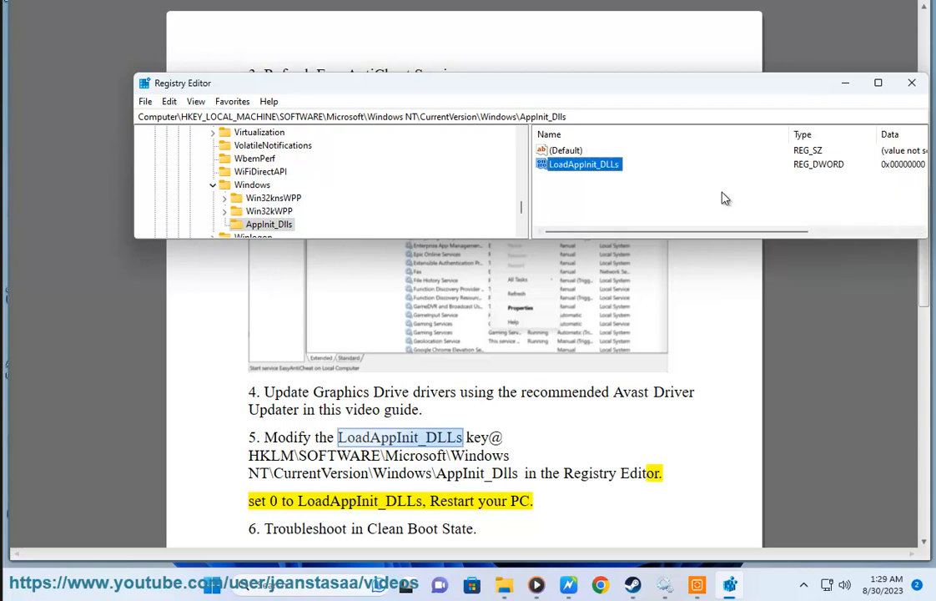
double_click(584, 163)
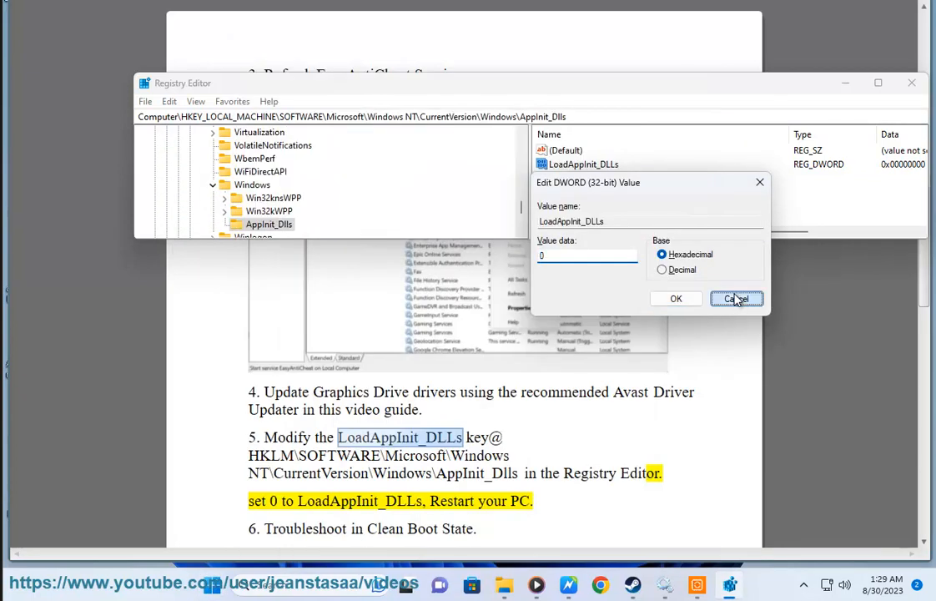
click(738, 298)
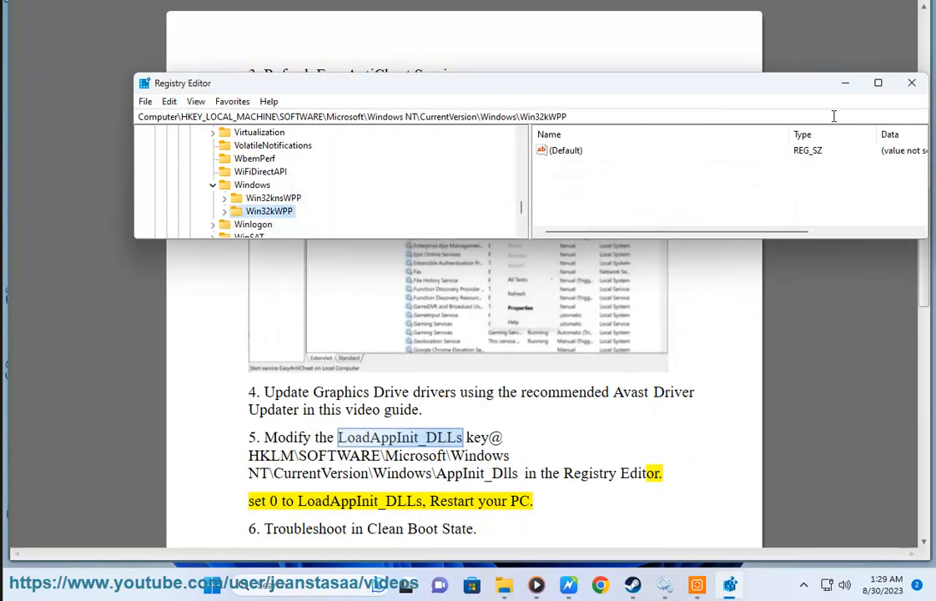
click(911, 83)
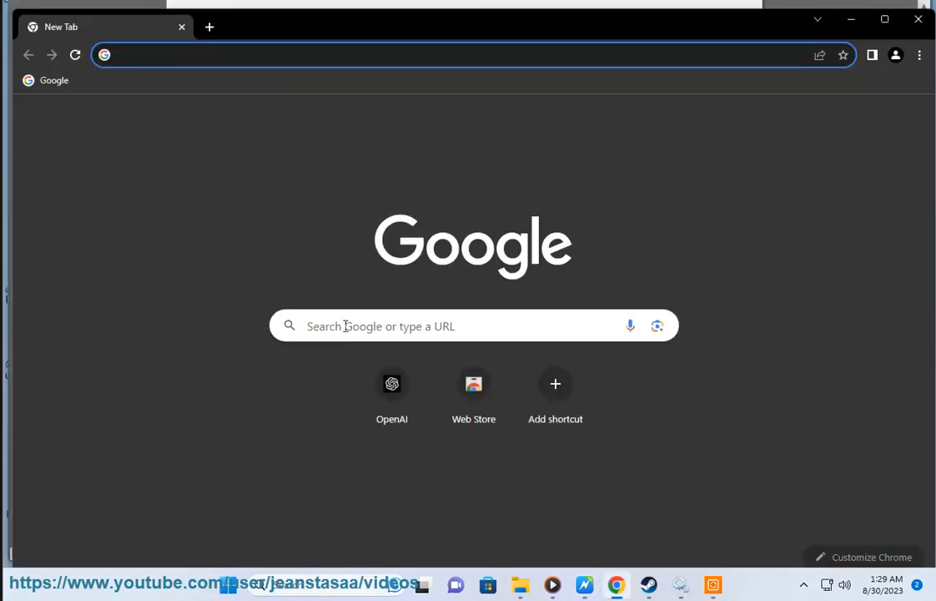
Step: Activate Chrome's new-tab search box, showing earlier searches like windows clean boot
click(467, 325)
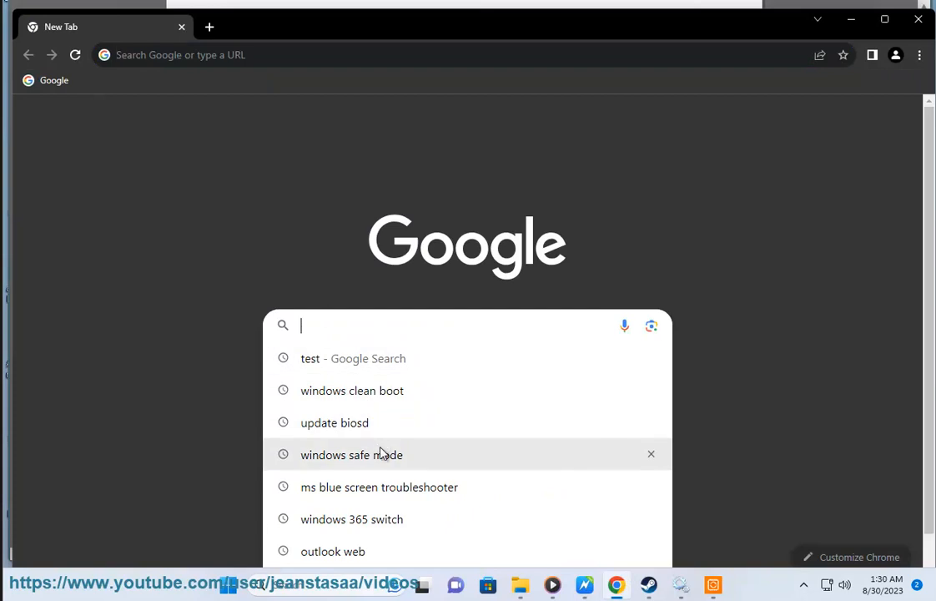
mouse_move(351, 390)
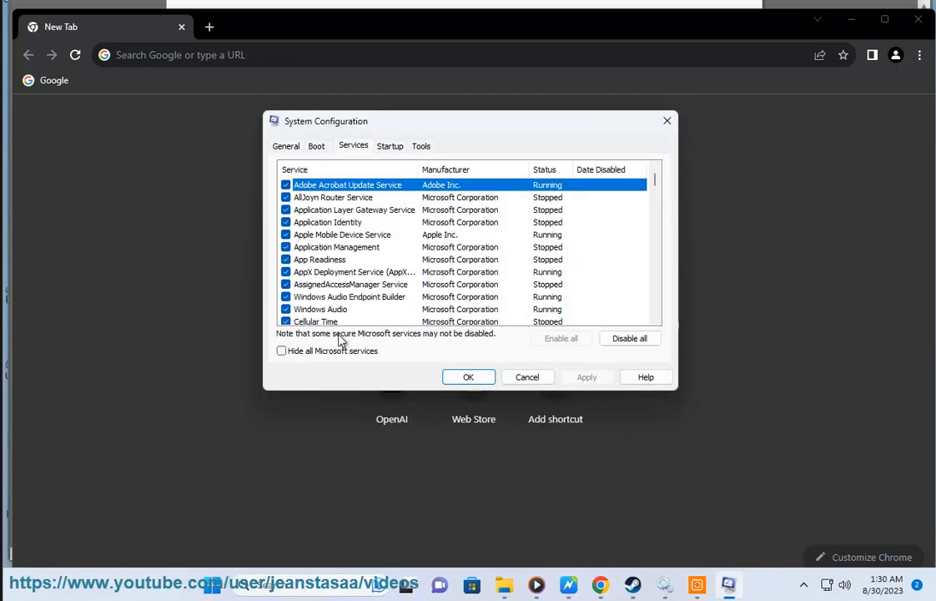
Step: Apply the disabled non-Microsoft services, close Task Manager's Startup apps and minimize Chrome
click(282, 351)
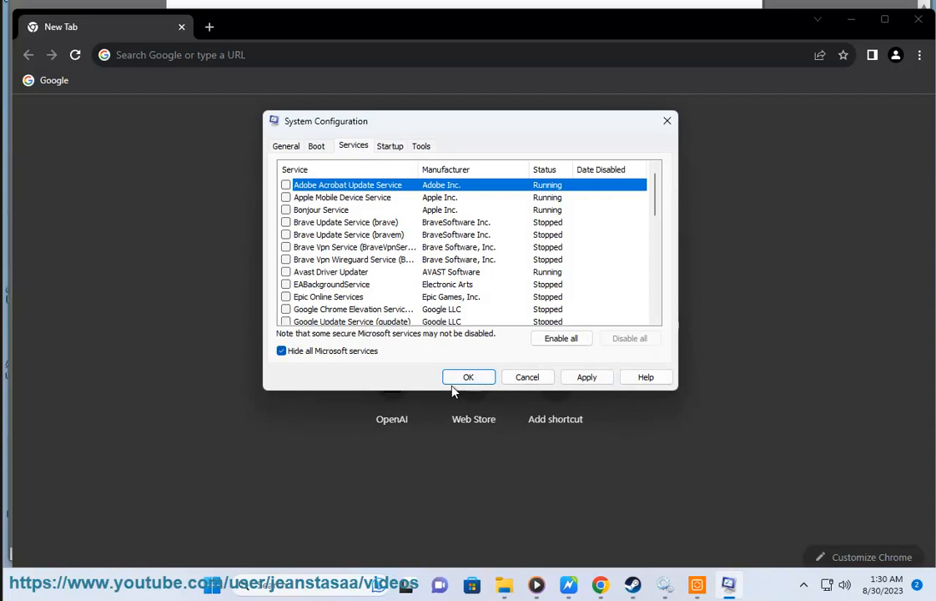
mouse_move(417, 190)
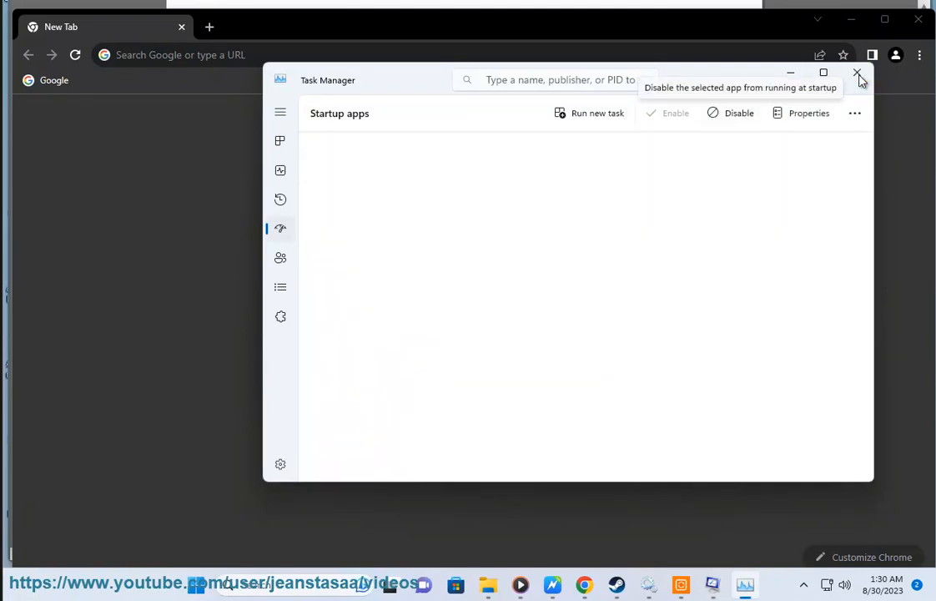
click(856, 75)
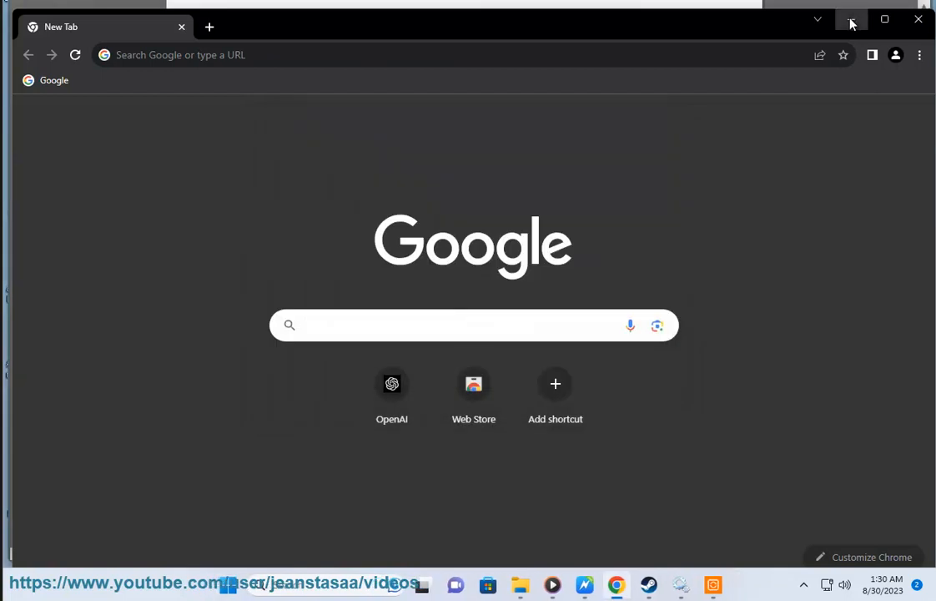
click(852, 20)
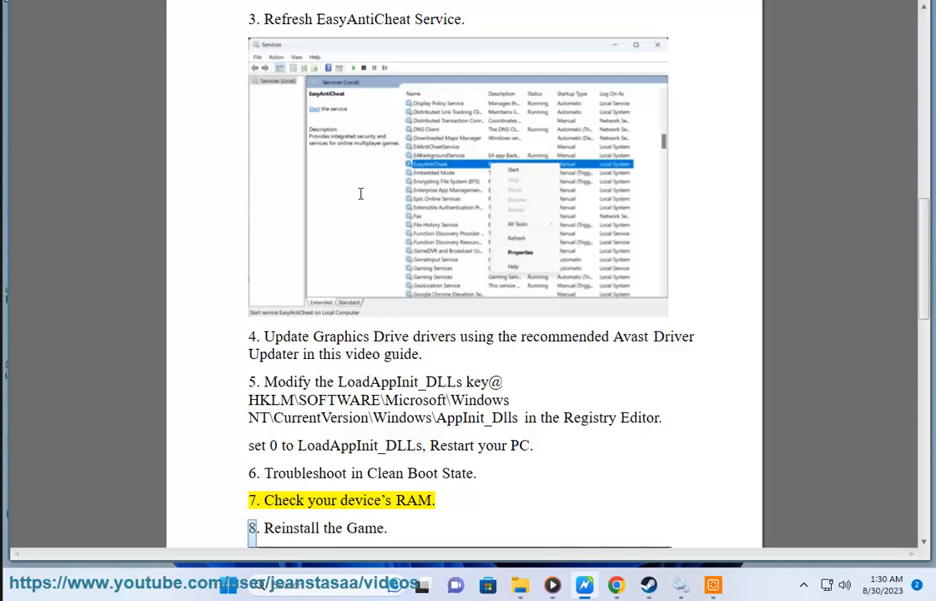
Step: Launch Task Manager from the taskbar's right-click menu to show running processes
right_click(277, 564)
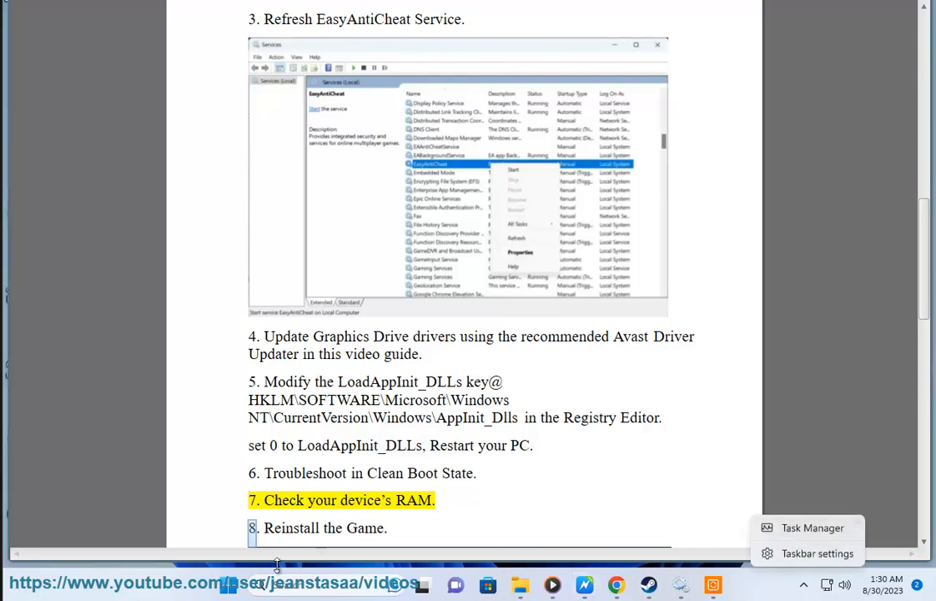
mouse_move(825, 528)
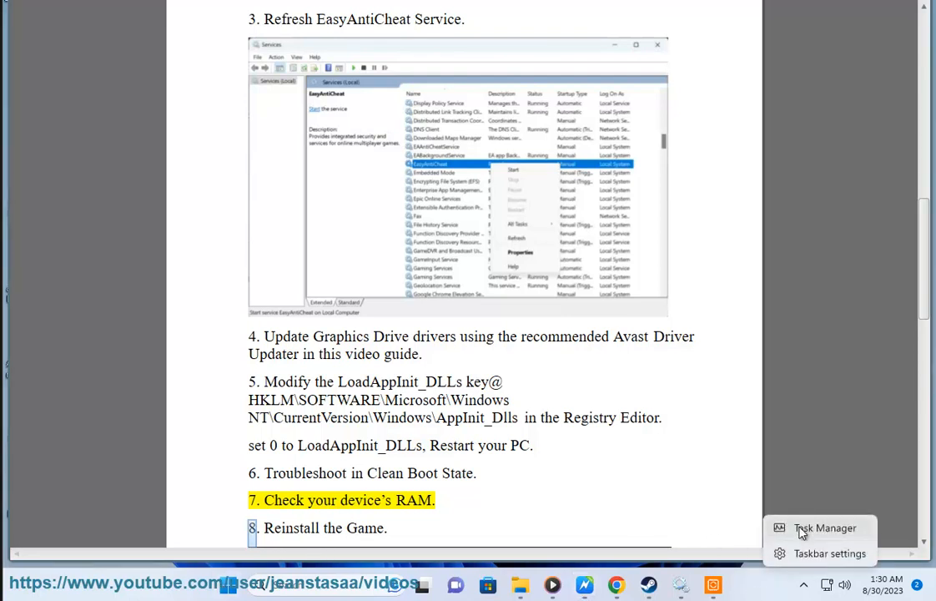
click(825, 528)
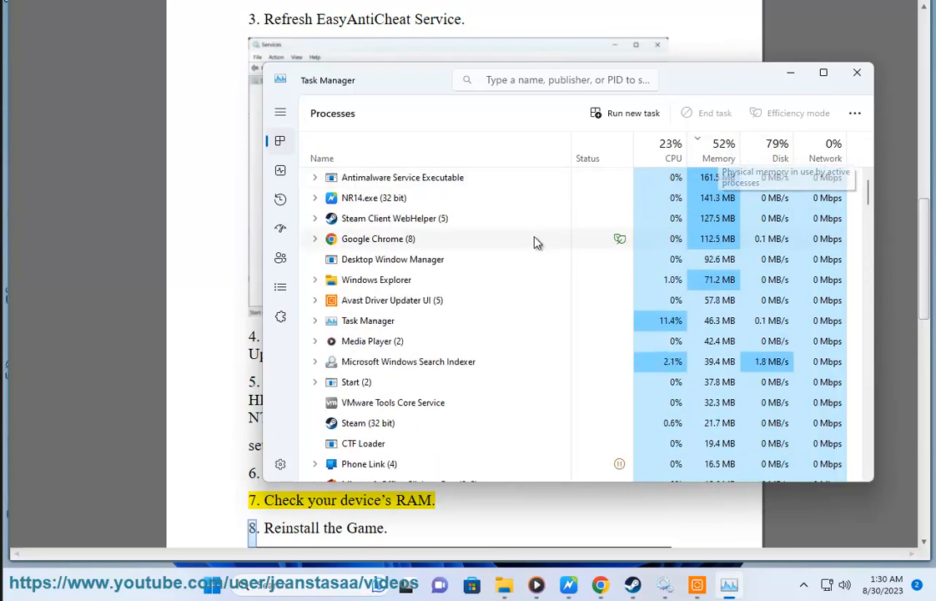
Step: View Performance memory usage at 4.5 of 8.8 GB, then close Task Manager
click(280, 170)
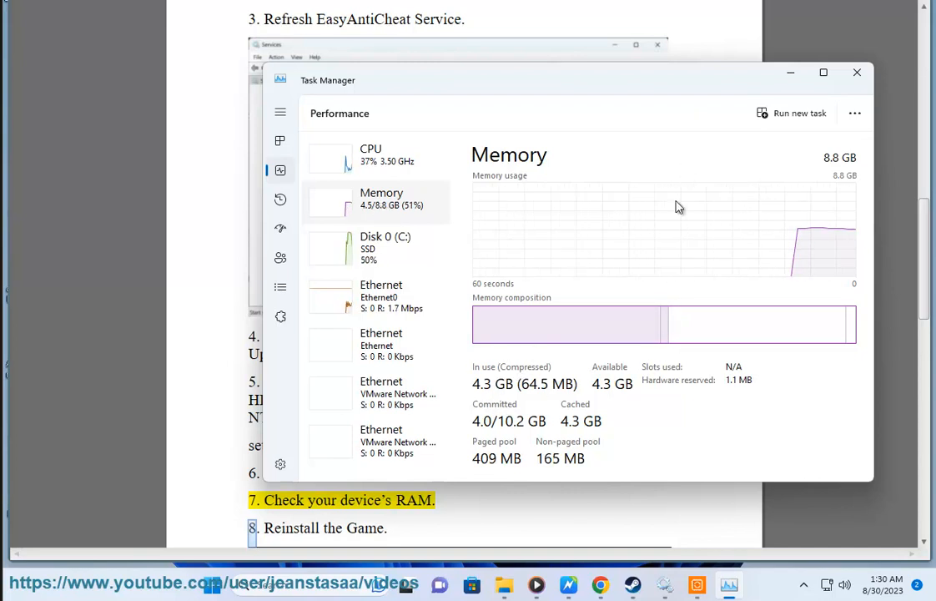
click(856, 72)
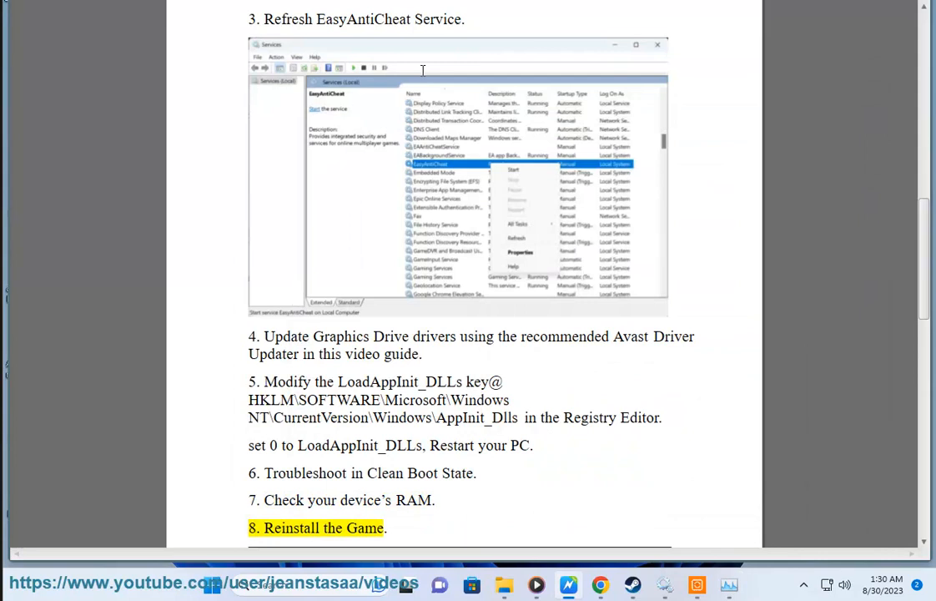